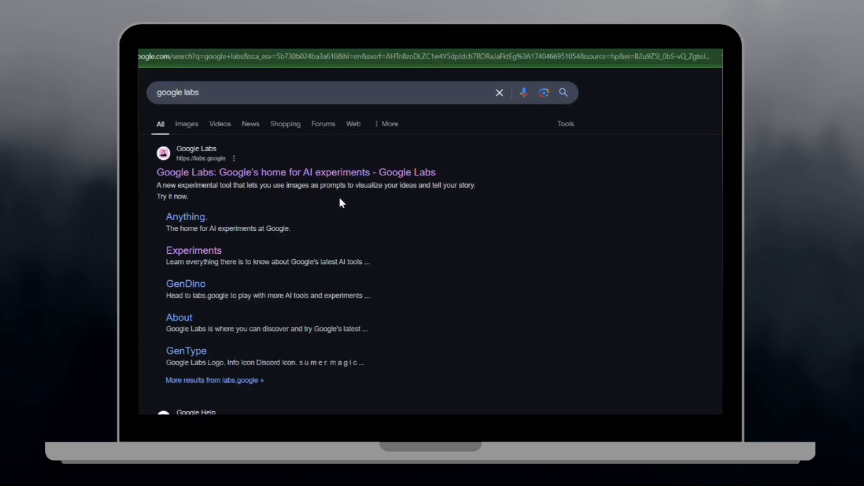
mouse_move(281, 177)
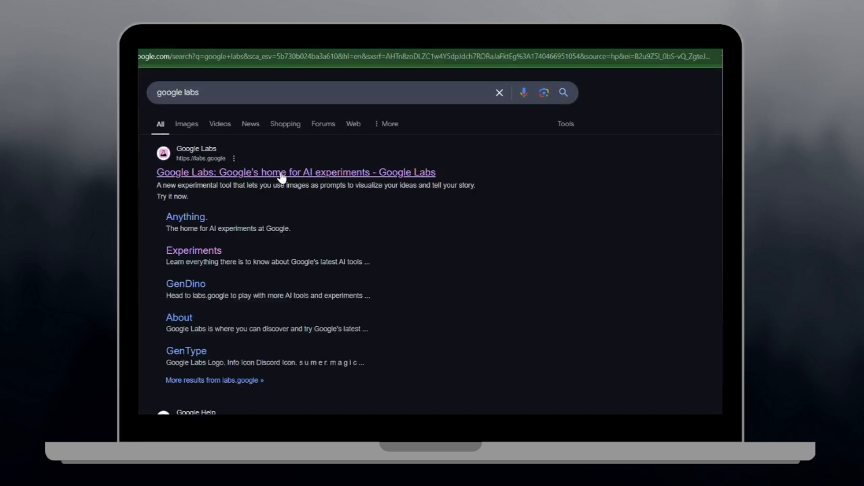
mouse_move(297, 182)
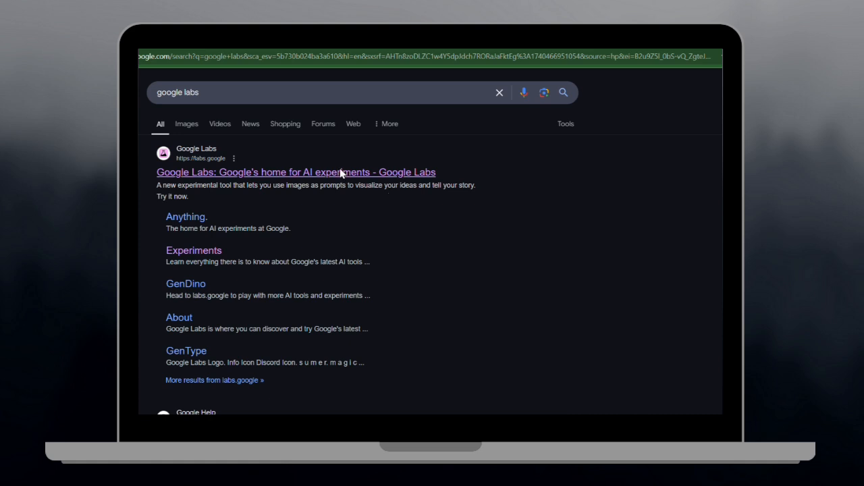
Browse the Google Labs experiments list down past Jules and Project Astra to the VideoFX card
left_click(296, 173)
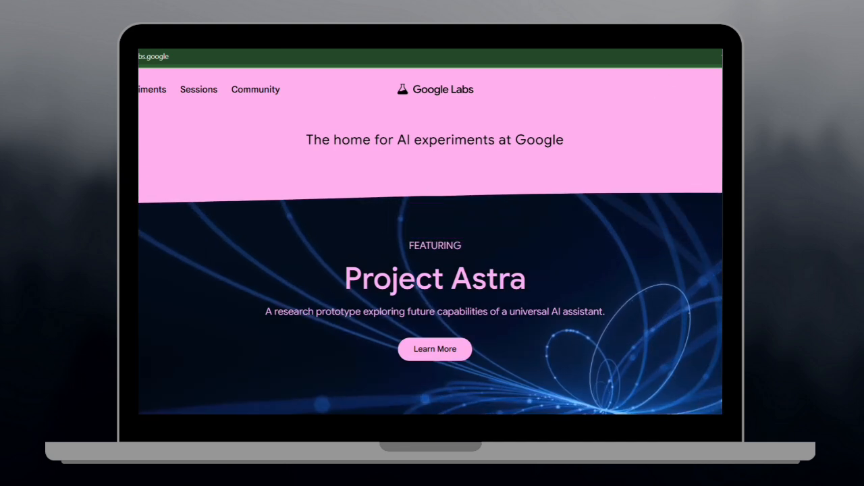
scroll("down", 3)
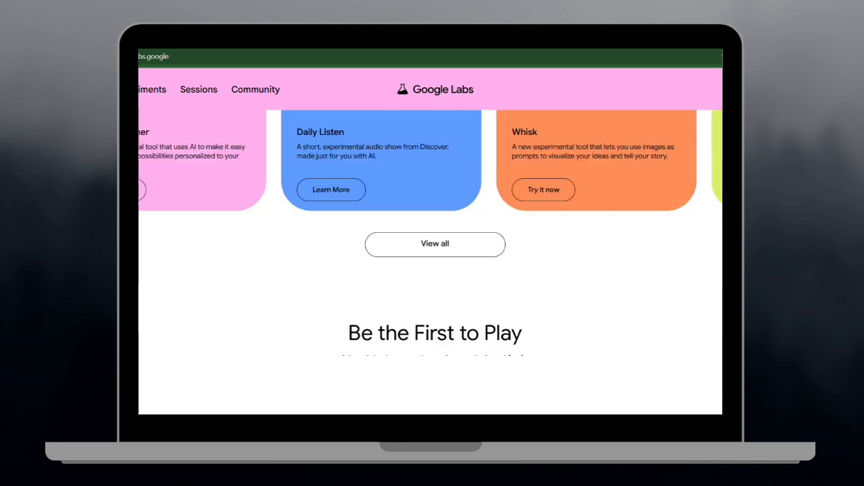
scroll("down", 3)
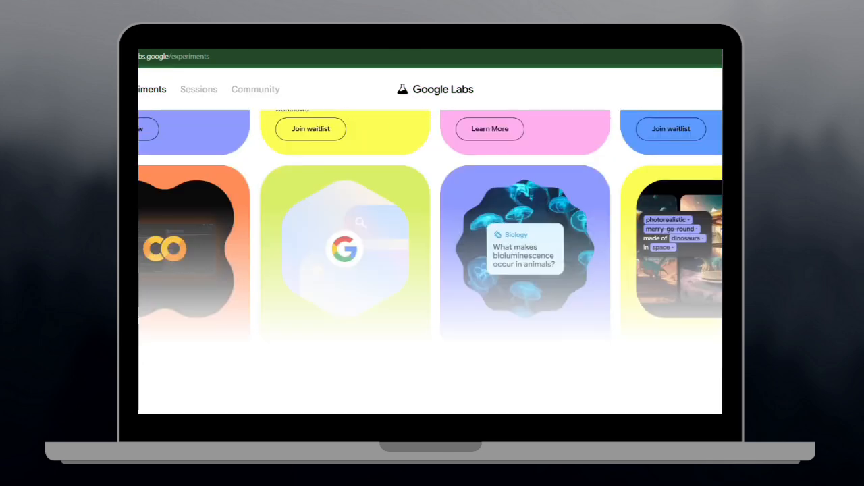
scroll("down", 3)
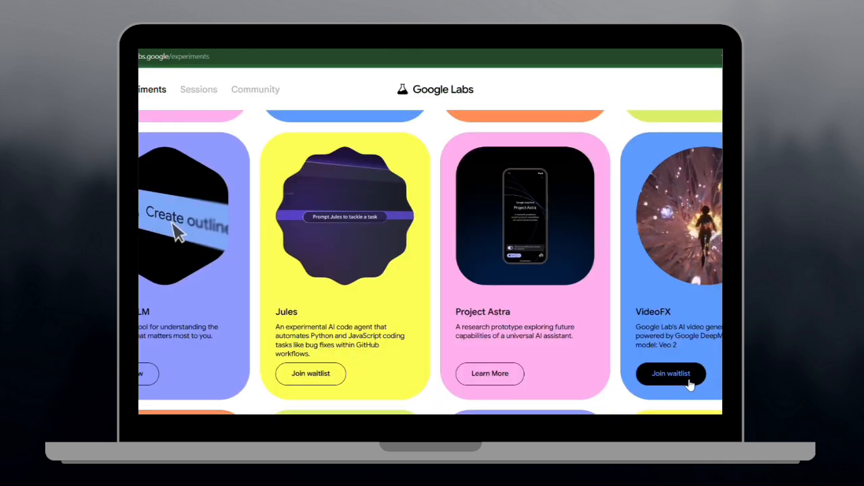
Open the Google Blog article introducing VideoFX from its experiment card
left_click(670, 373)
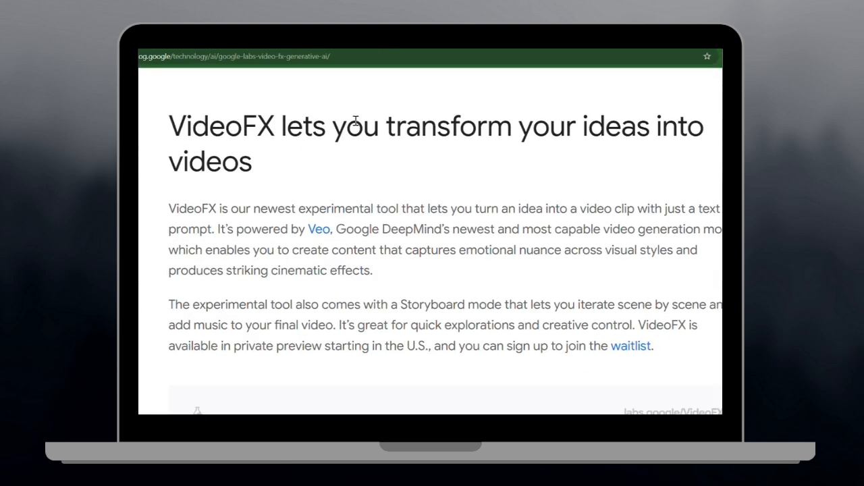
mouse_move(154, 138)
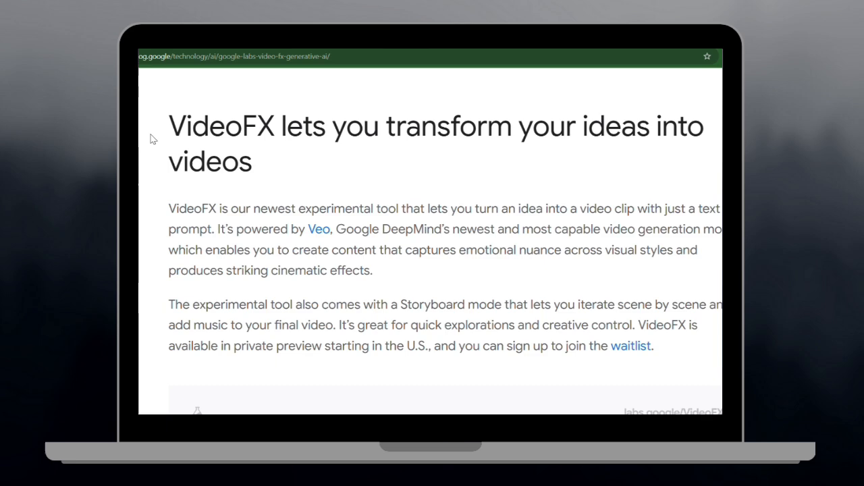
mouse_move(293, 168)
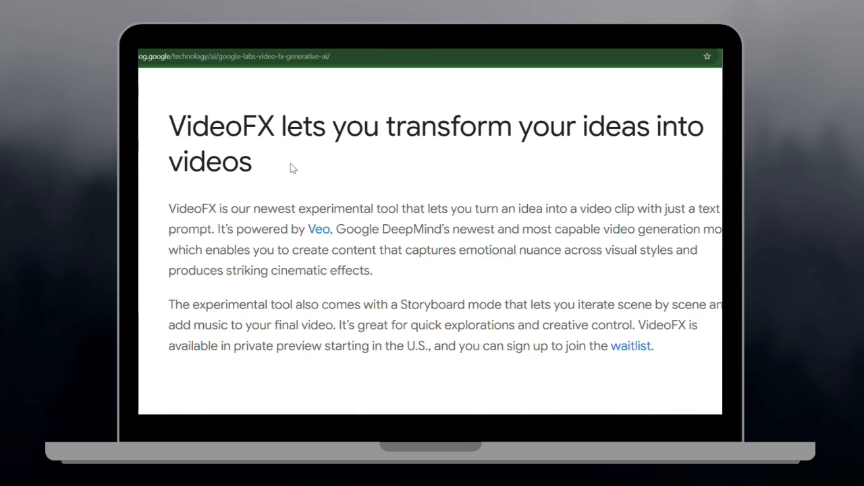
Reach the VideoFX demo and prompt a shot of a sunken pirate ship at the bottom of the sea
scroll("down", 3)
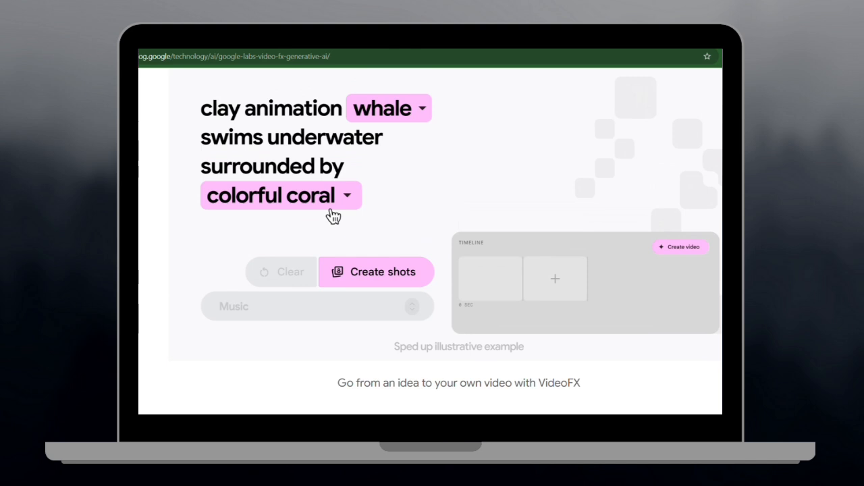
left_click(375, 271)
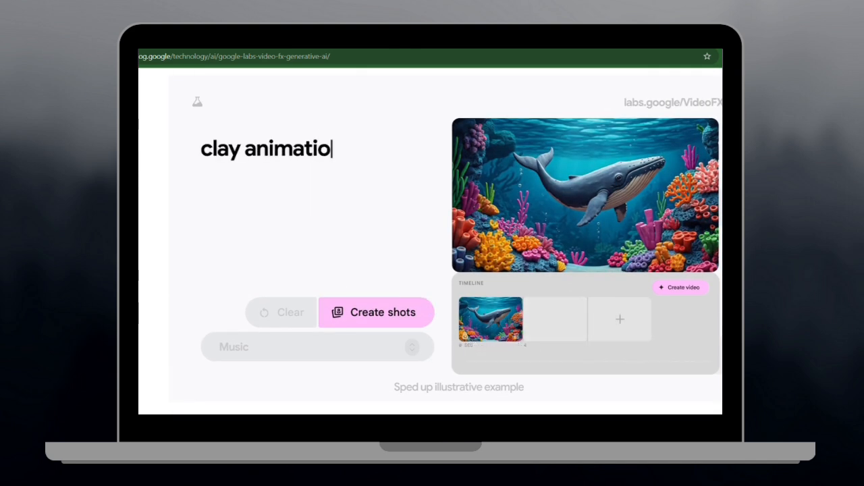
type("n sunken pirate ship at the bottom of the sea")
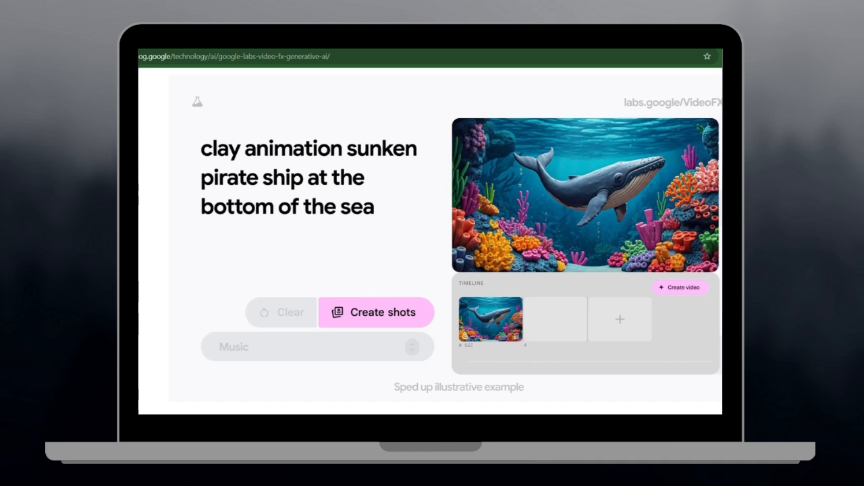
Add 'eerie, swashbuckling' music to the clay-animation shots and create the video
left_click(376, 312)
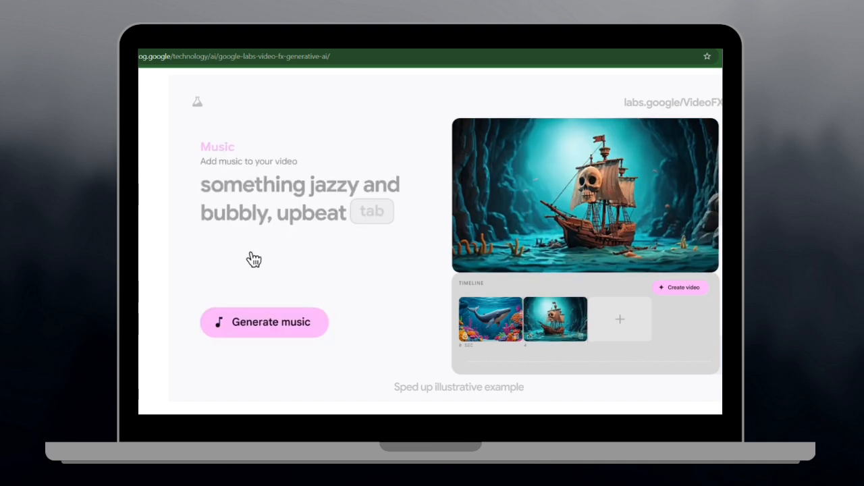
type("eerie, swashbuckl")
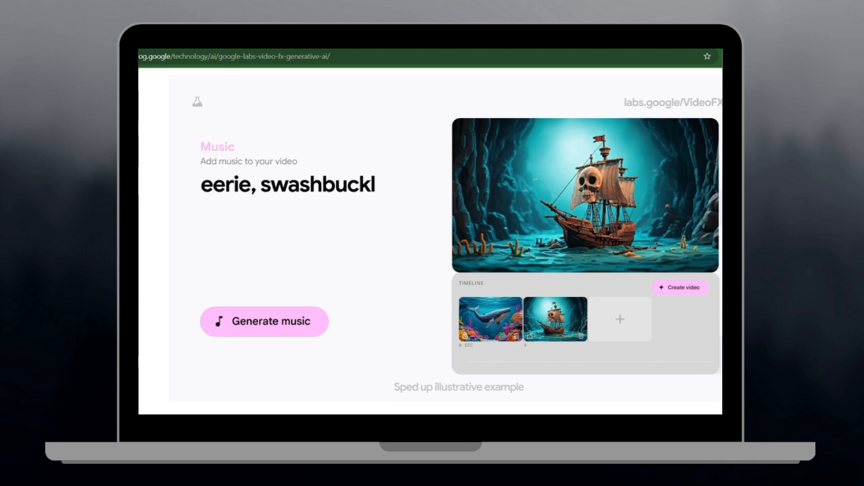
left_click(265, 322)
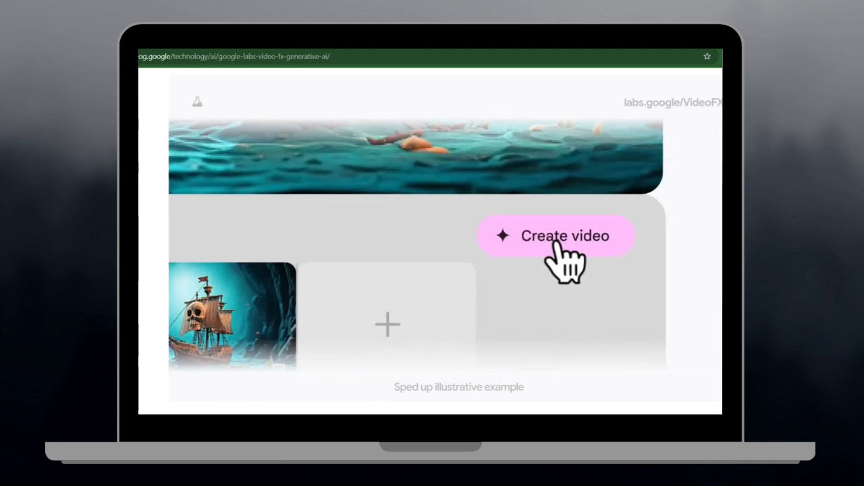
left_click(556, 235)
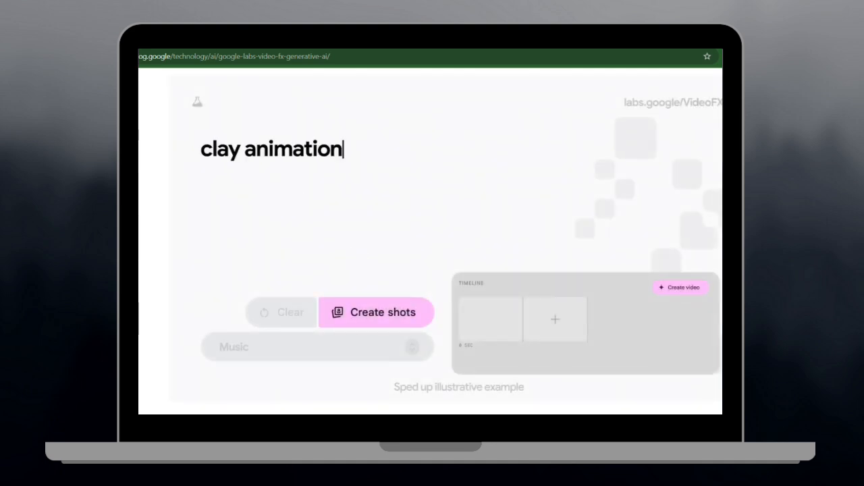
type("whale swims underwater surrounded by c")
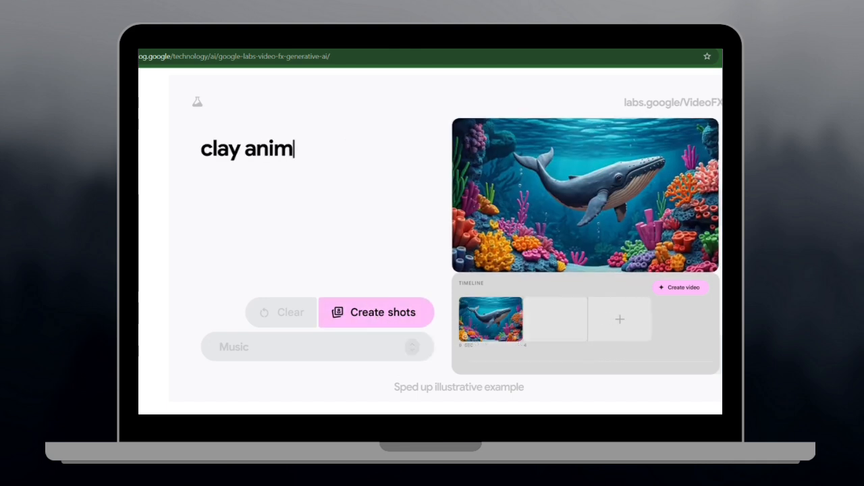
type("ation sunken pirate ship at the bottom of the sea")
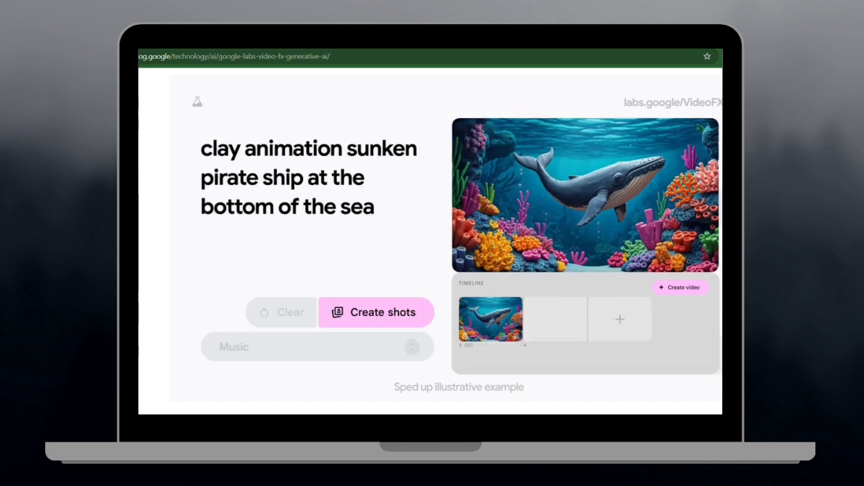